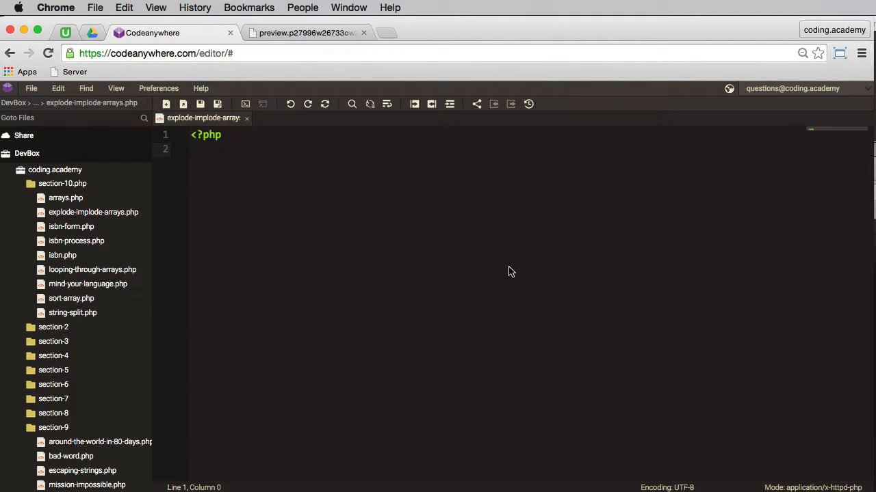
{"action": "mouse_move", "coordinate": [211, 169]}
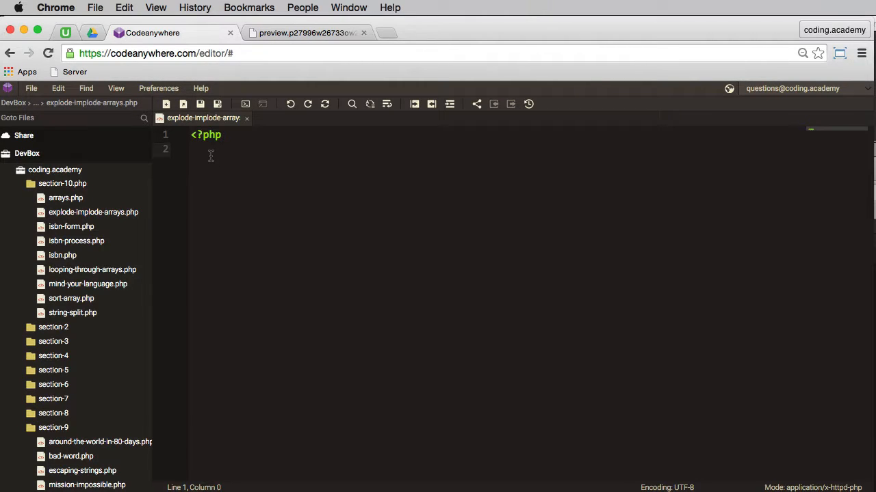
Declare $string = "John, Sarah, Ken, Ben, Amy"; on line 3
{"action": "type", "text": "$st"}
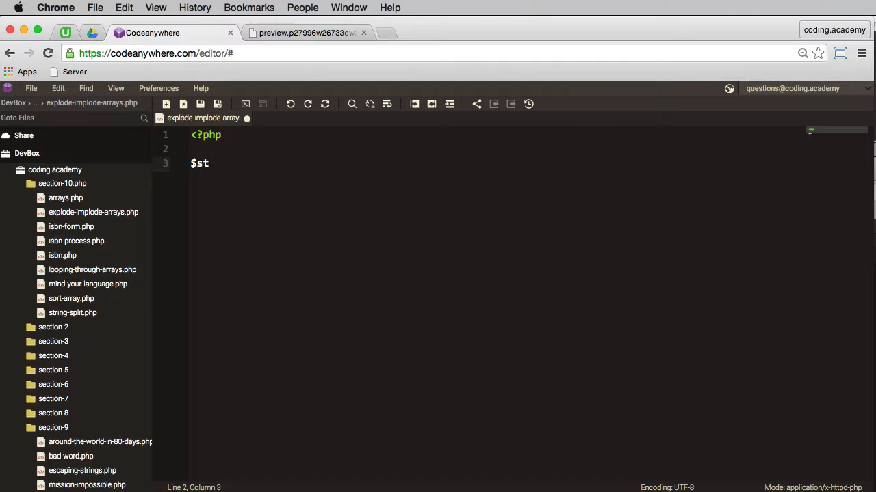
{"action": "type", "text": "ring"}
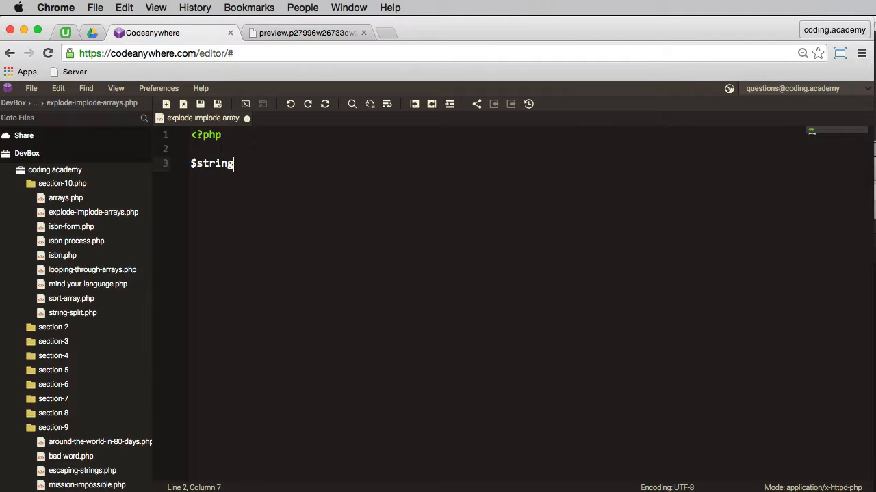
{"action": "type", "text": "= \"\""}
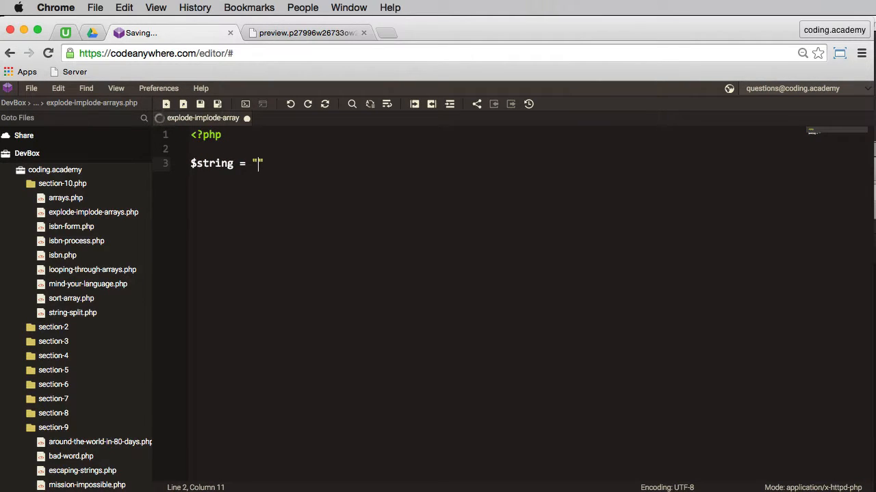
{"action": "type", "text": "John,"}
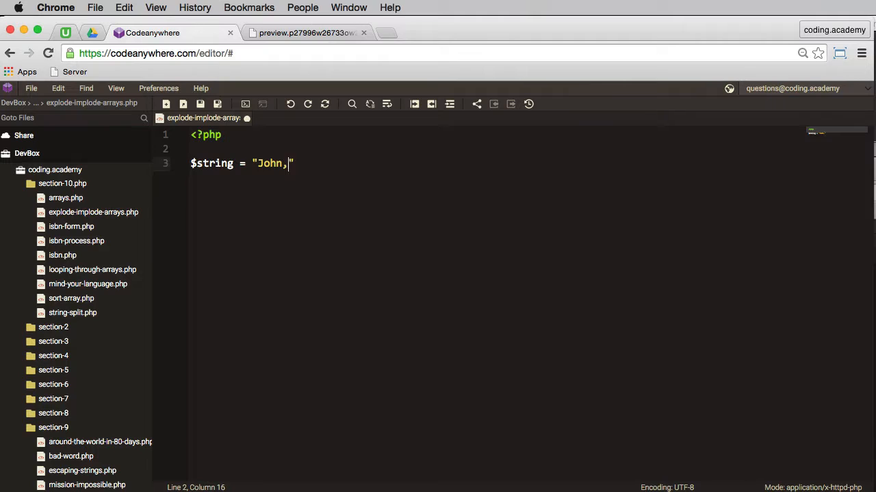
{"action": "type", "text": "Sarah,"}
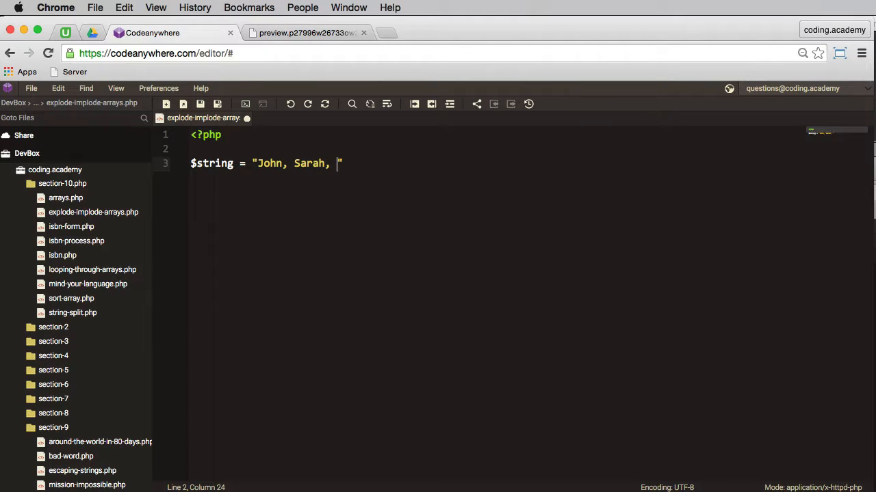
{"action": "type", "text": "Ken,"}
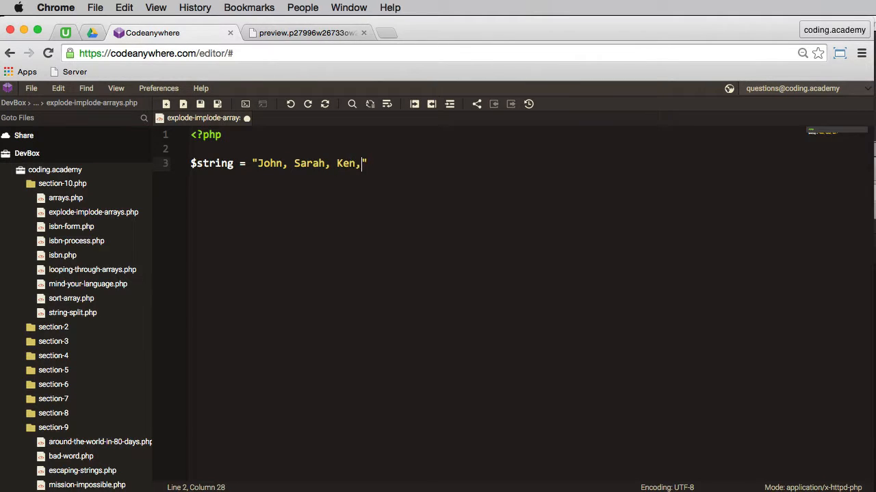
{"action": "type", "text": "Ben, Am"}
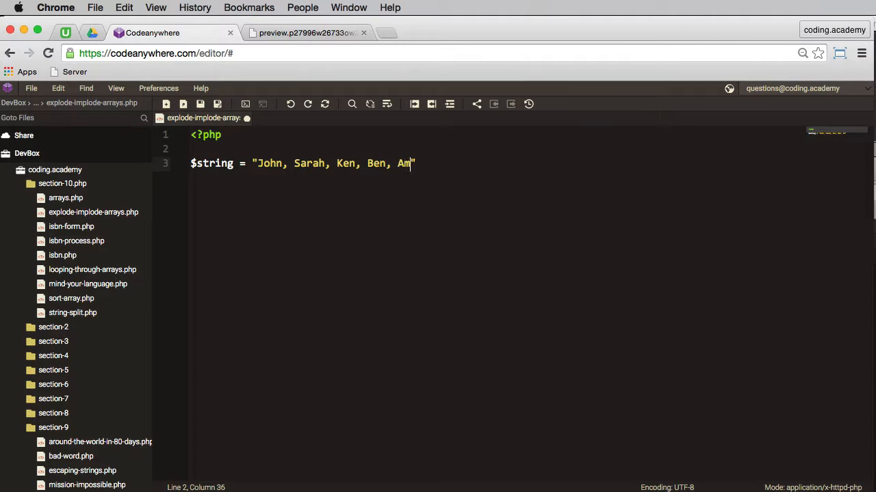
{"action": "type", "text": "y\";"}
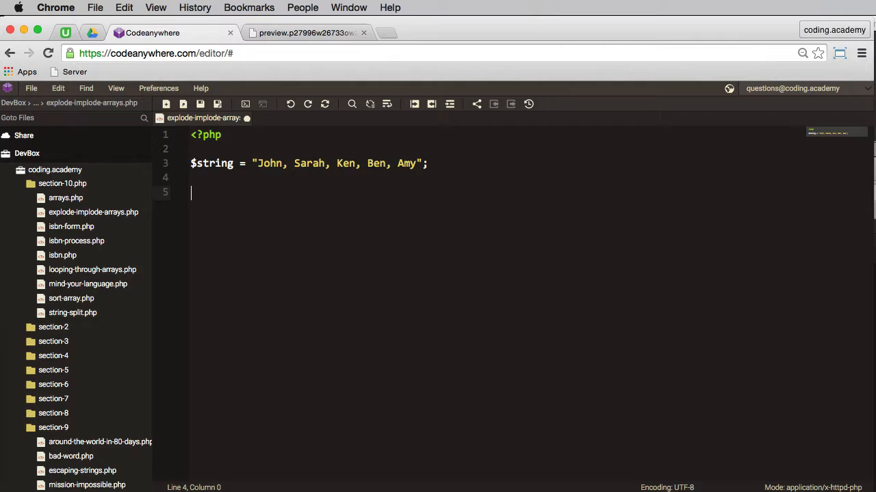
{"action": "mouse_move", "coordinate": [403, 225]}
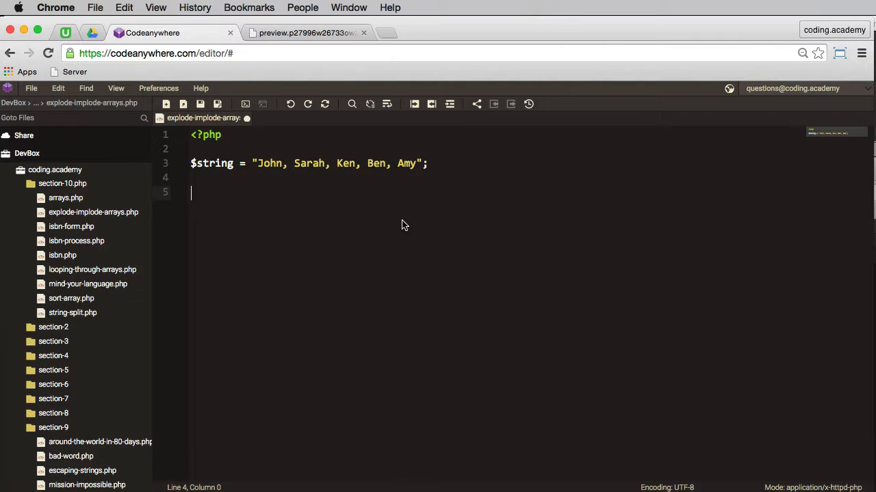
{"action": "mouse_move", "coordinate": [354, 238]}
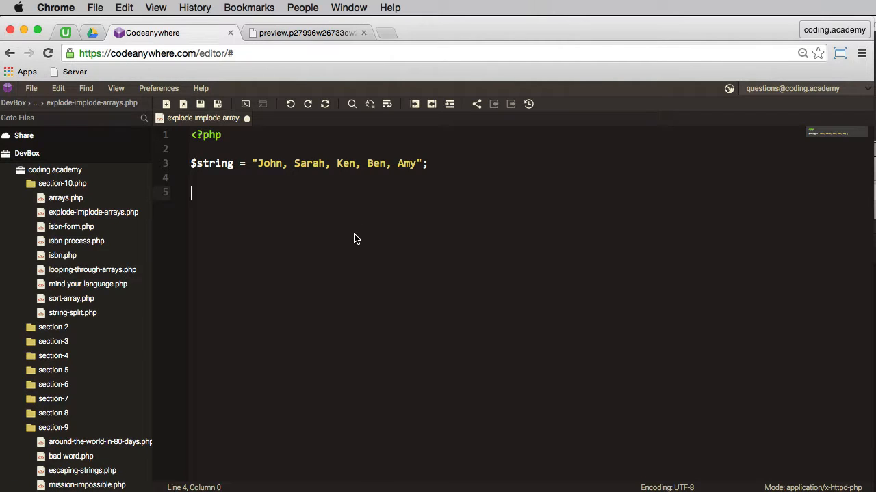
{"action": "mouse_move", "coordinate": [355, 242]}
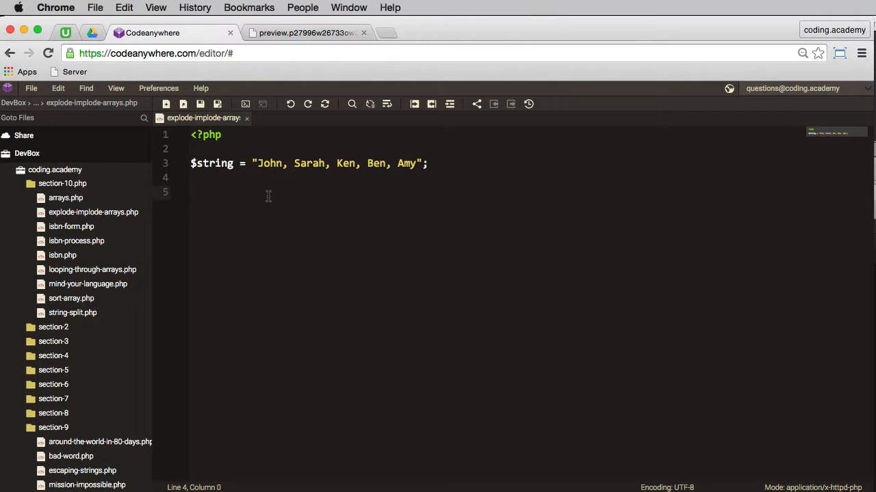
Write $names = explode(", ", $string); on line 5, with a new line below
{"action": "type", "text": "$nm"}
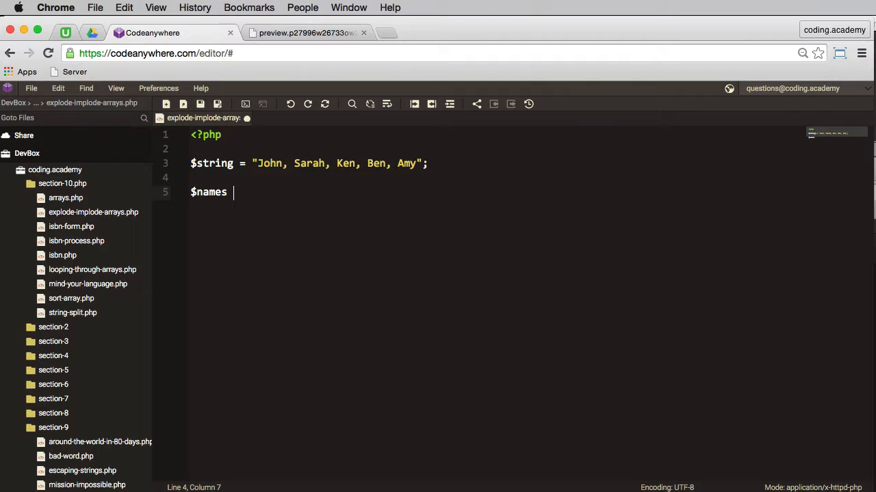
{"action": "type", "text": "="}
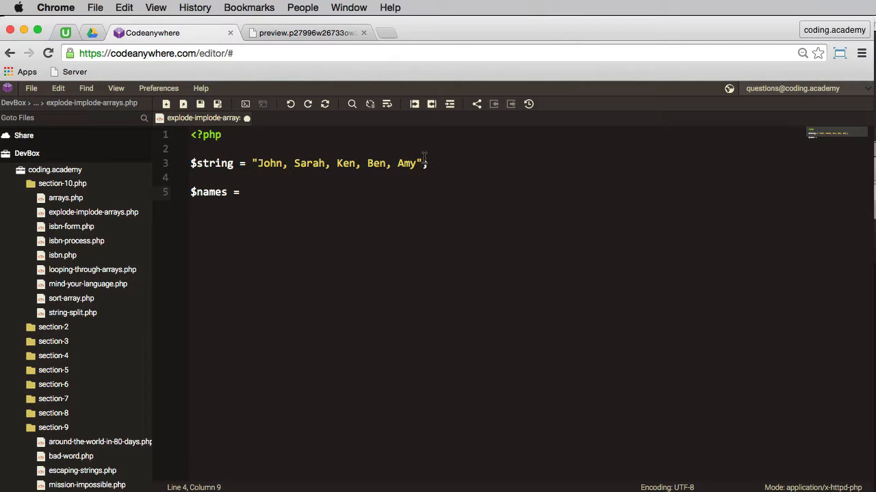
{"action": "type", "text": "explode("}
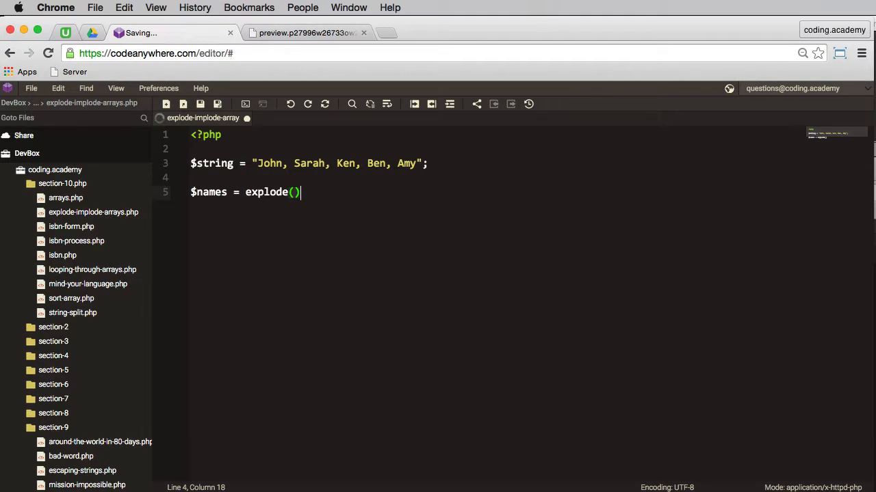
{"action": "type", "text": ";"}
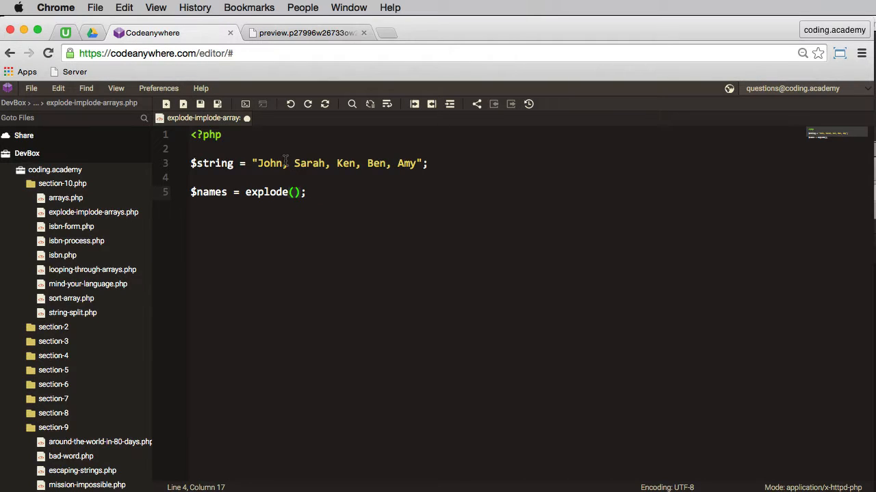
{"action": "mouse_move", "coordinate": [425, 223]}
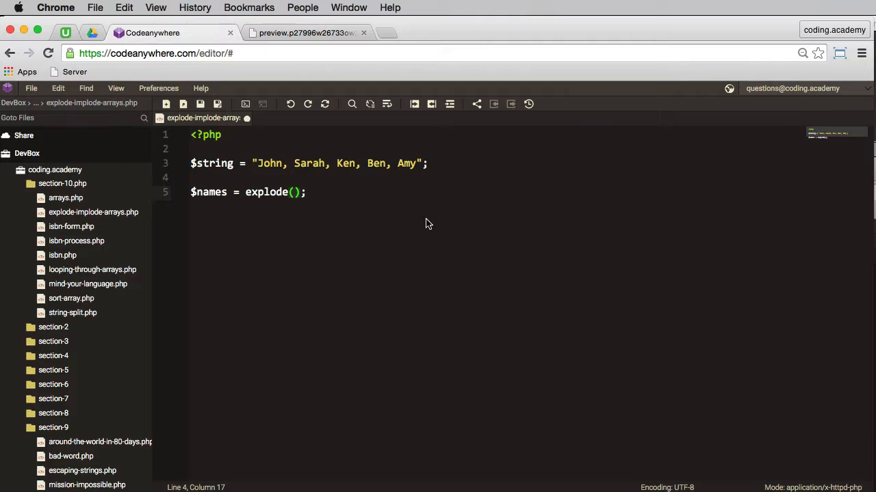
{"action": "type", "text": "\"\""}
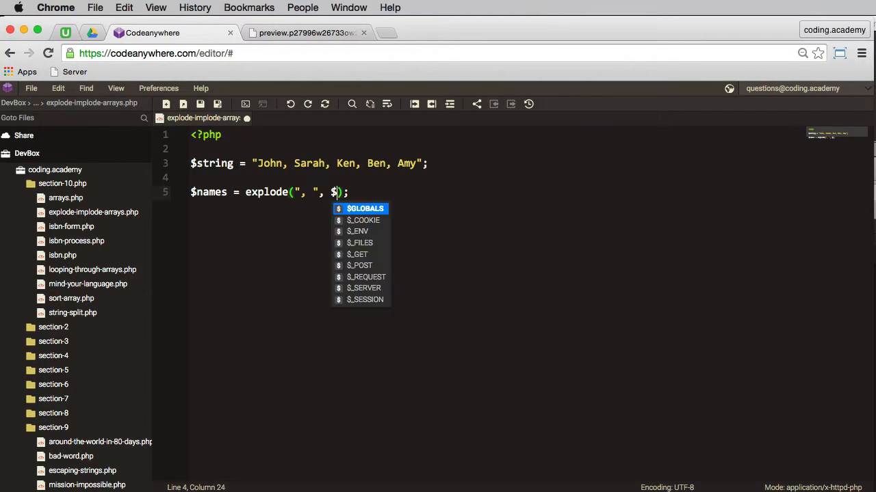
{"action": "type", "text": "string);"}
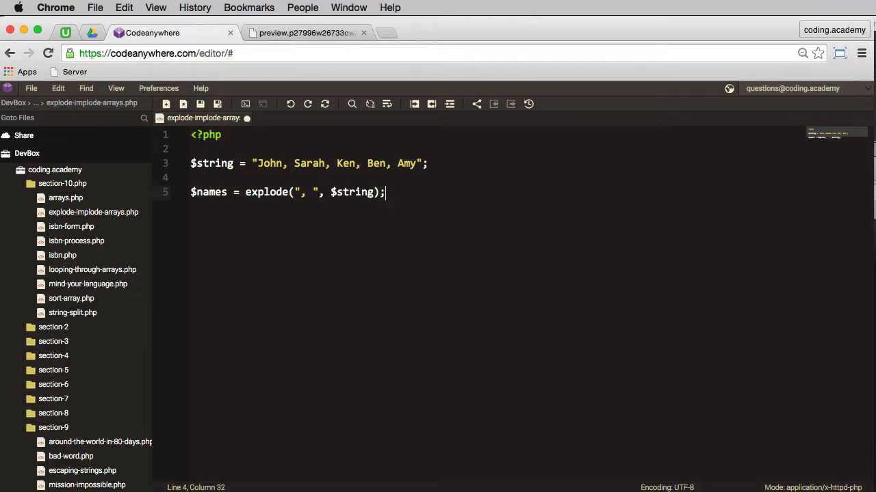
{"action": "key", "text": "enter"}
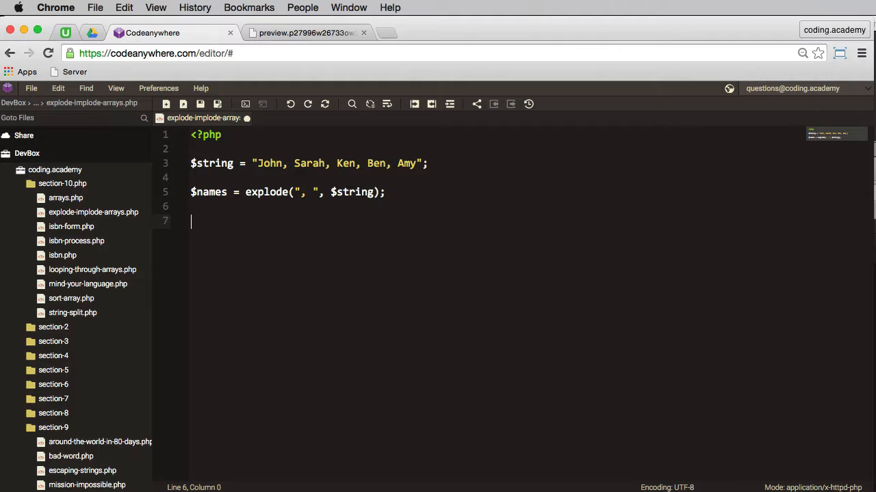
Add print_r($names); on line 7 and begin an echo line above it
{"action": "type", "text": "print_r"}
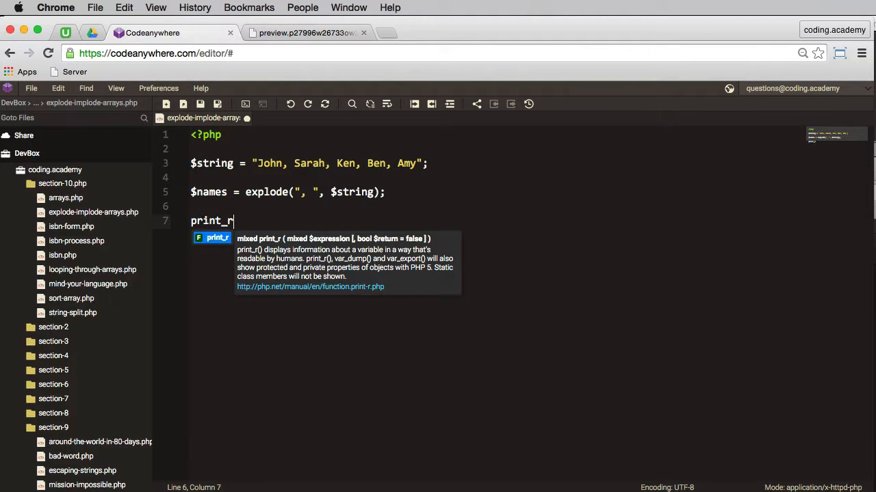
{"action": "type", "text": "()"}
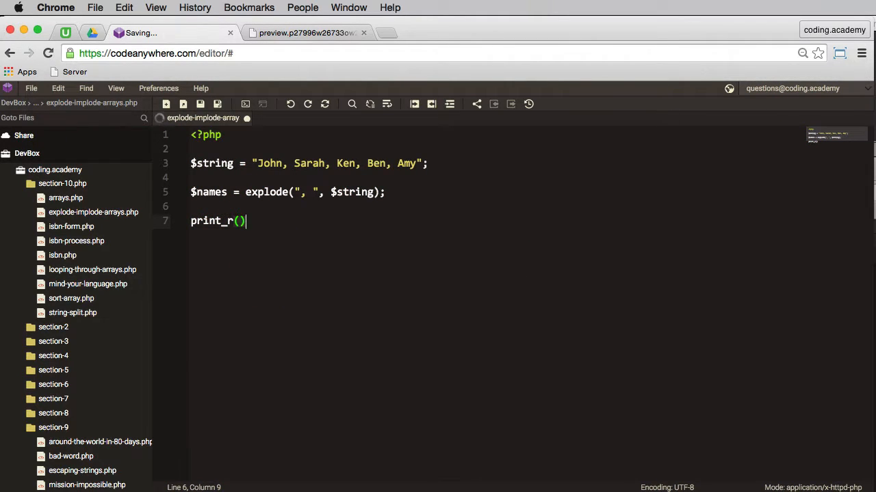
{"action": "type", "text": "$"}
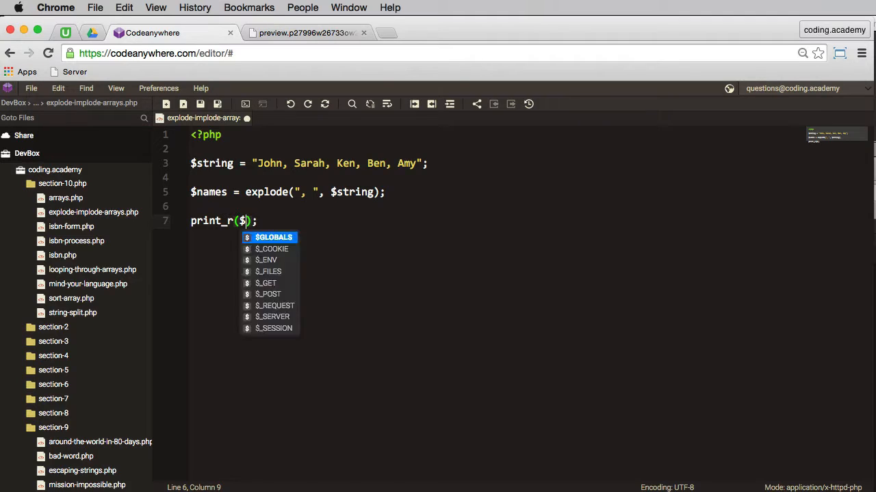
{"action": "type", "text": "names"}
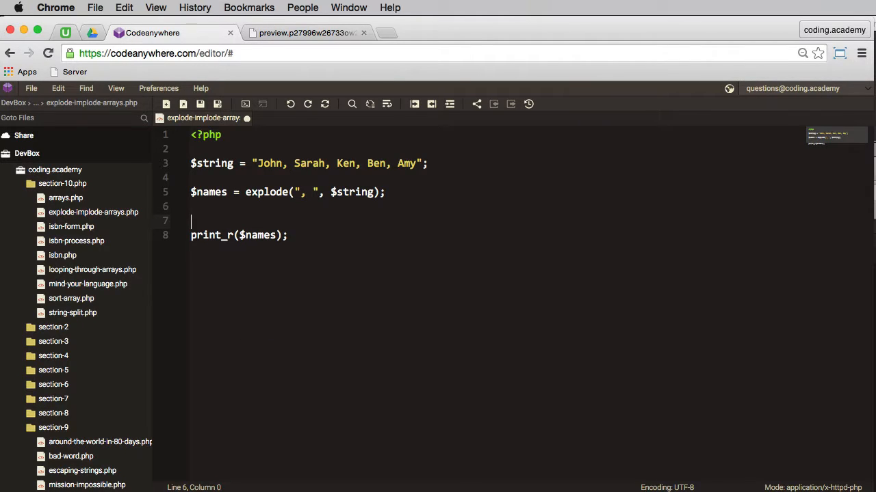
{"action": "type", "text": "echo"}
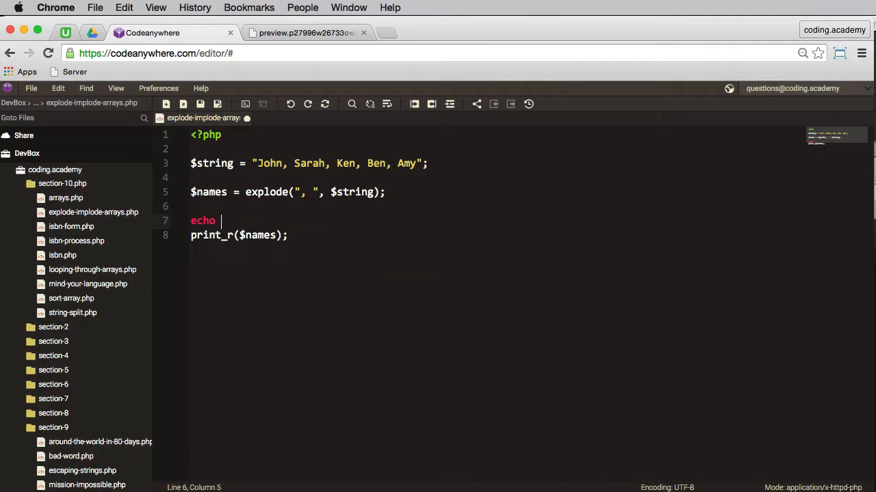
Add echo "<pre>"; above print_r and check the formatted names array in the preview
{"action": "type", "text": "\"<pre>\""}
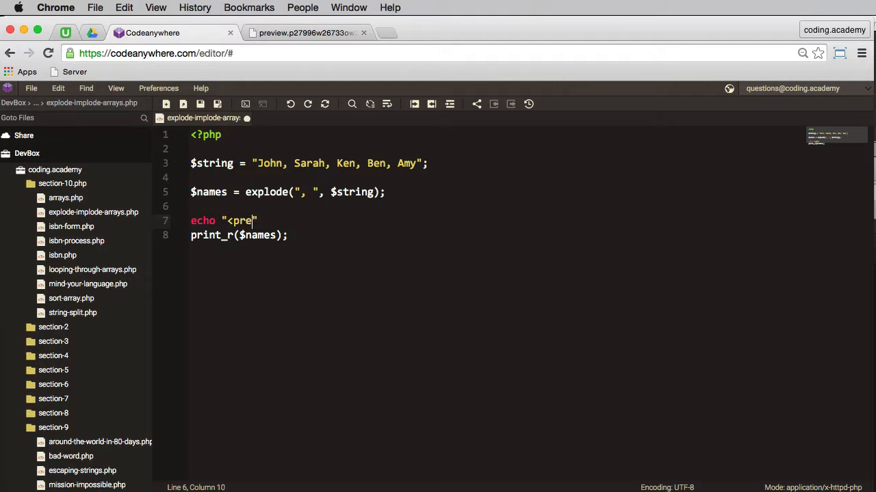
{"action": "type", "text": ">;"}
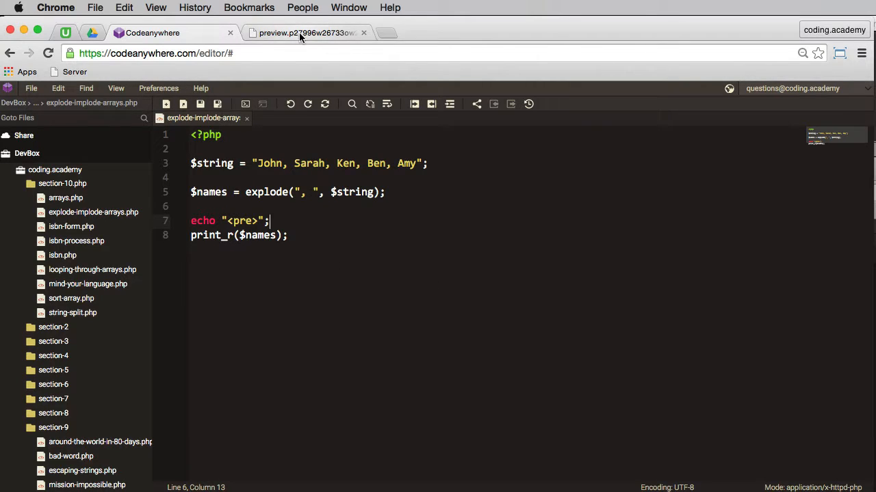
{"action": "left_click", "coordinate": [304, 32]}
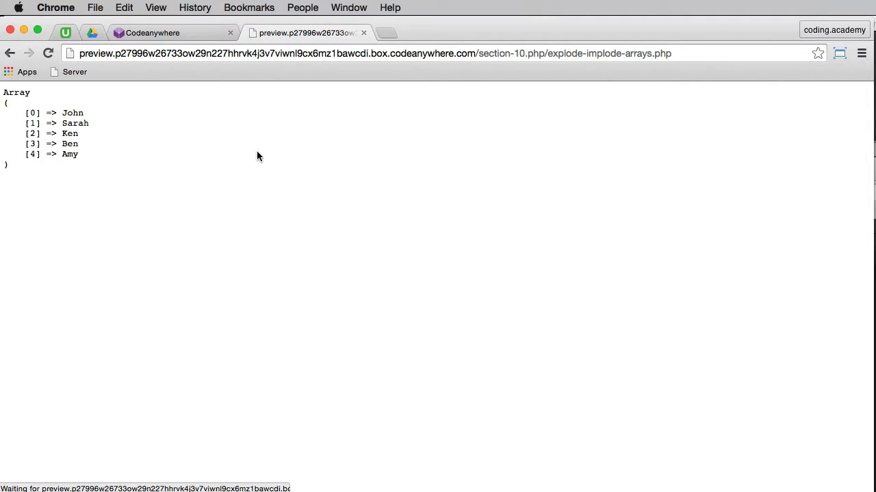
{"action": "triple_click", "coordinate": [55, 113]}
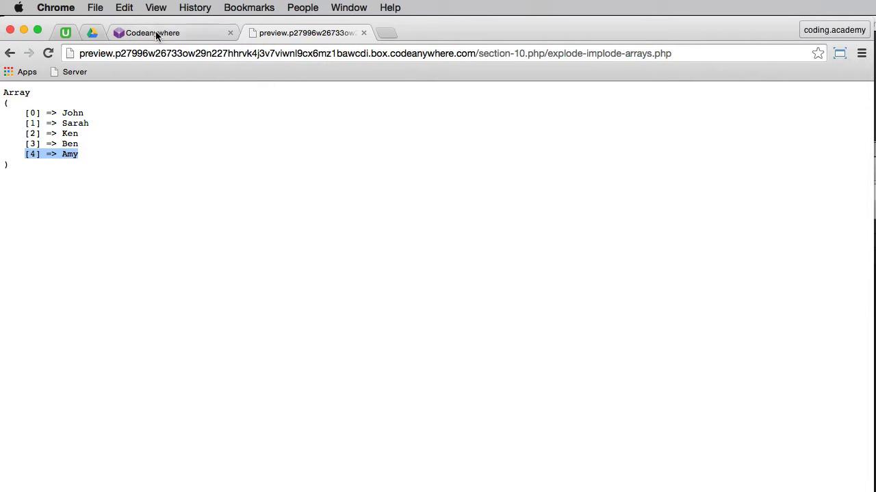
Back in the editor, start a new $imploded = assignment below the print statement
{"action": "left_click", "coordinate": [173, 32]}
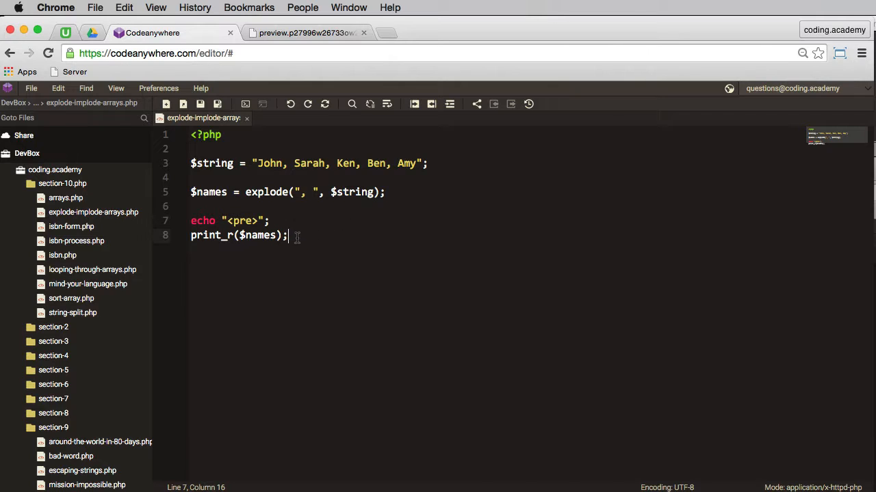
{"action": "mouse_move", "coordinate": [308, 255]}
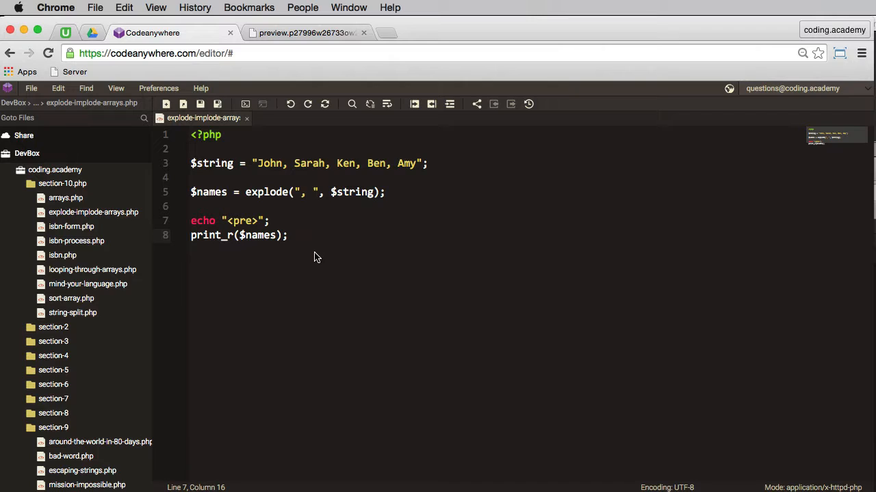
{"action": "key", "text": "enter"}
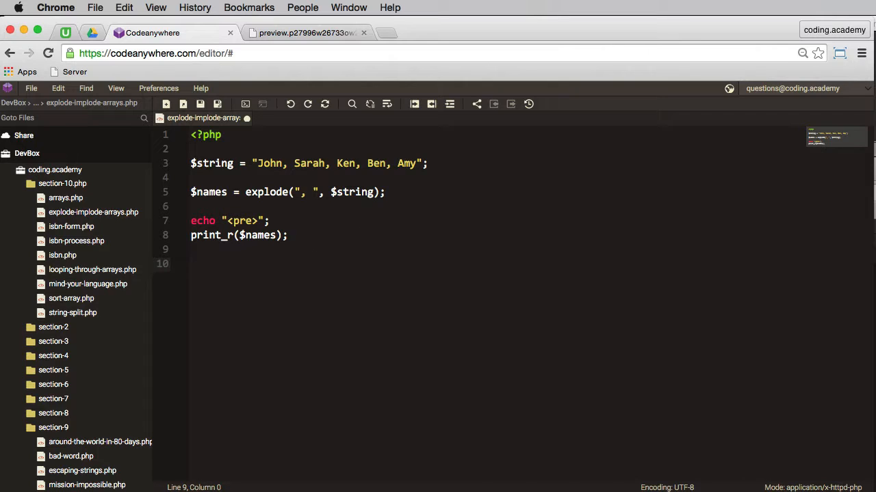
{"action": "type", "text": "$"}
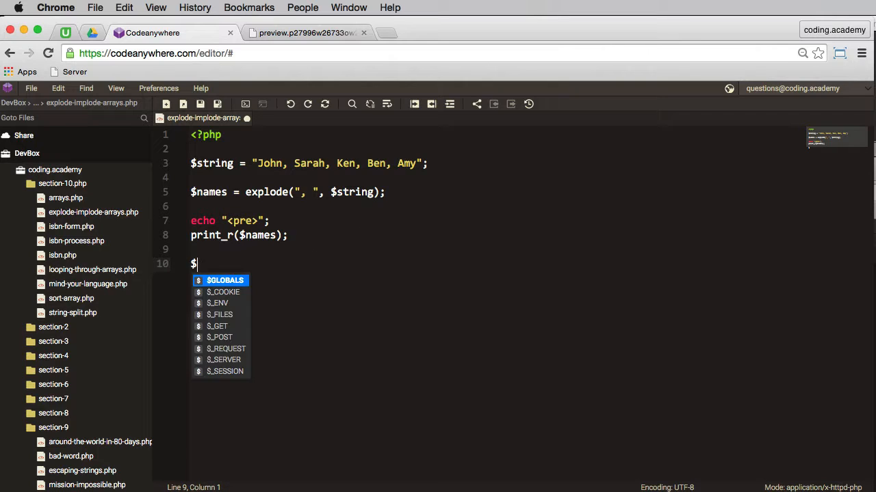
{"action": "type", "text": "imploded"}
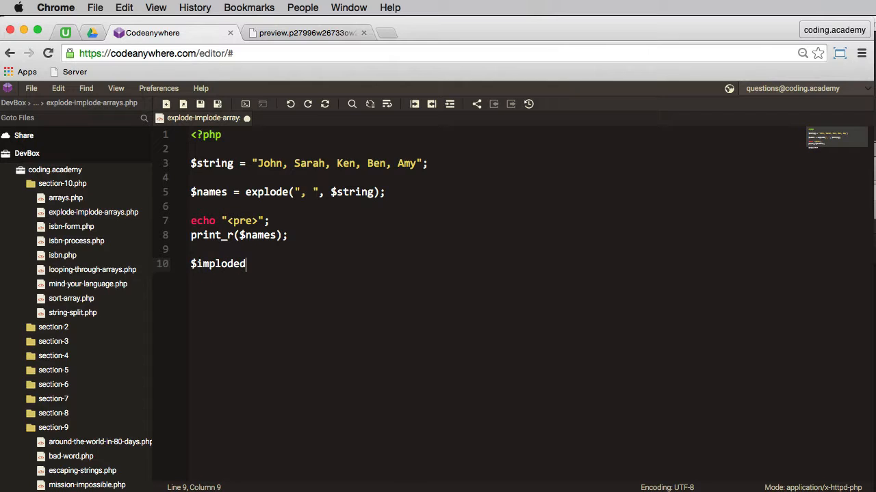
{"action": "type", "text": "="}
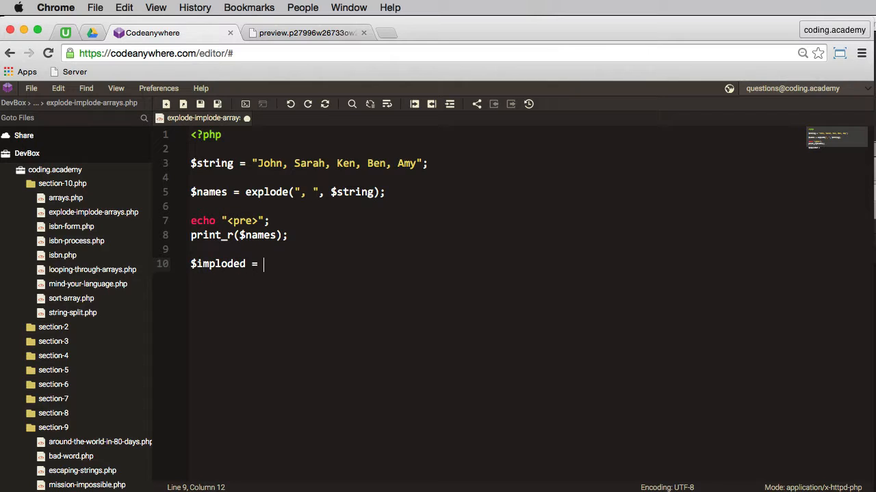
Complete it as implode("|", $names); via autocomplete and save the file
{"action": "type", "text": "impl"}
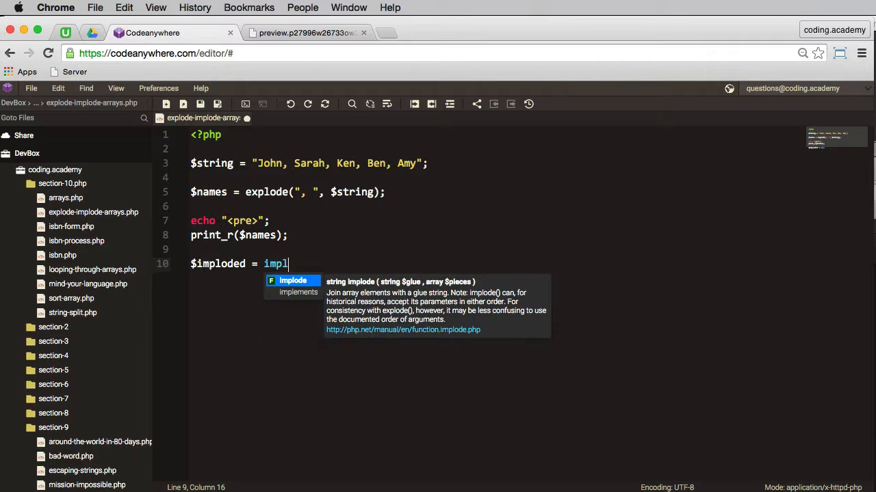
{"action": "key", "text": "Tab"}
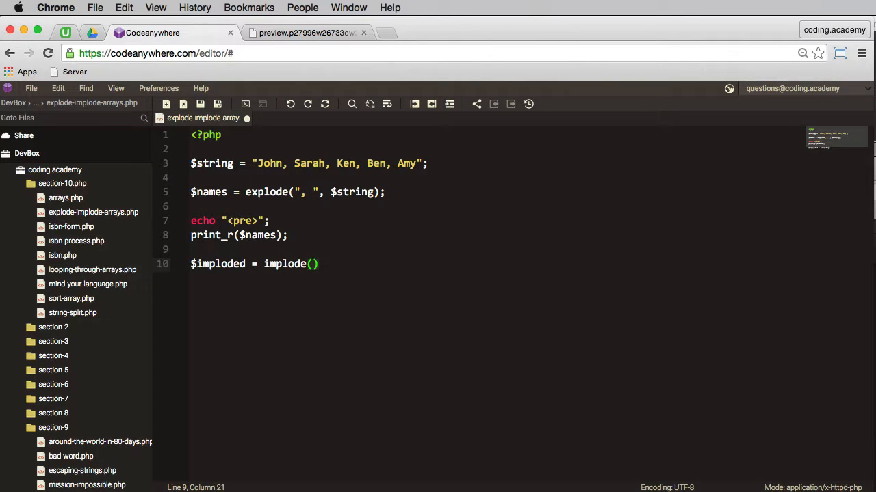
{"action": "type", "text": ";"}
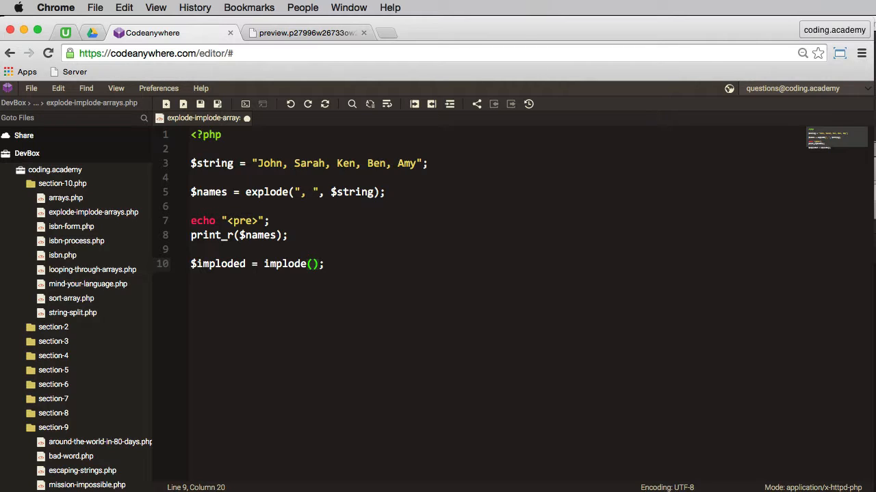
{"action": "type", "text": "\""}
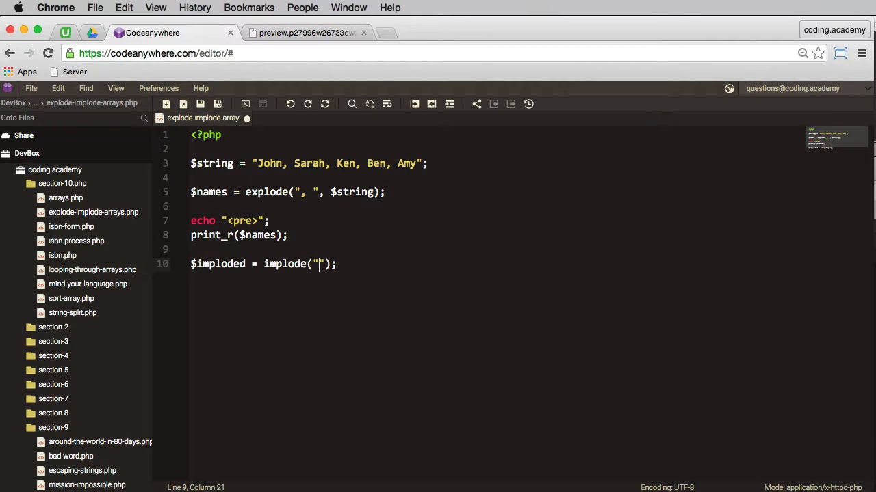
{"action": "type", "text": "|"}
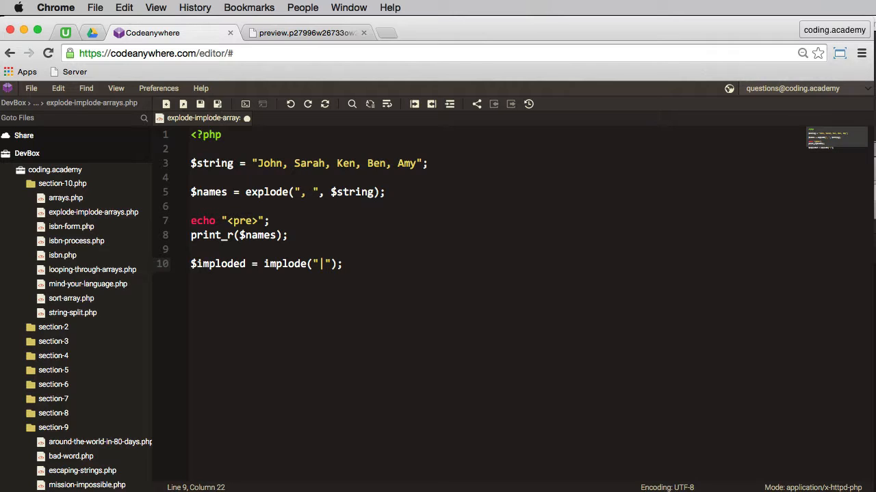
{"action": "type", "text": ","}
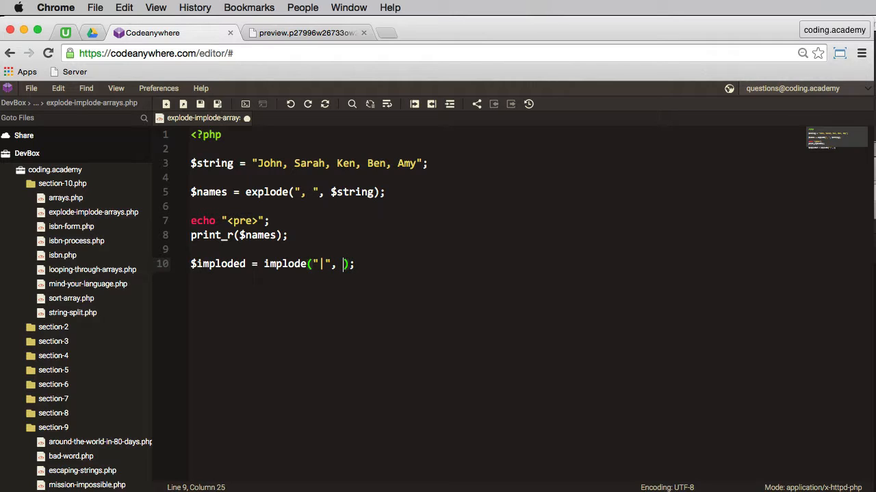
{"action": "key", "text": "cmd+s"}
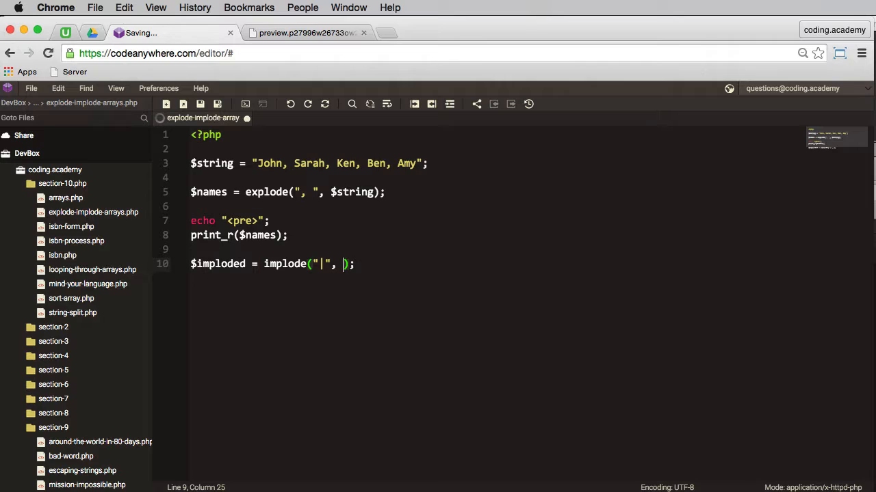
{"action": "type", "text": "$names"}
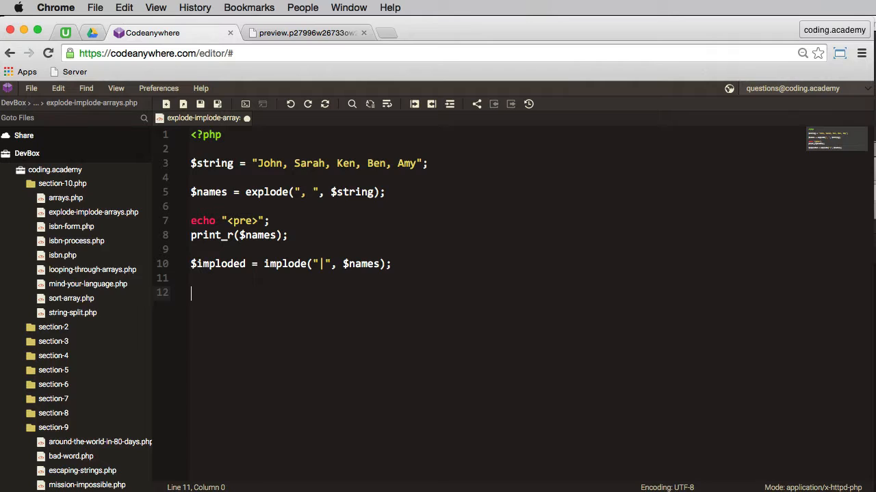
Add echo $imploded; as the last line and save the file
{"action": "type", "text": "echo"}
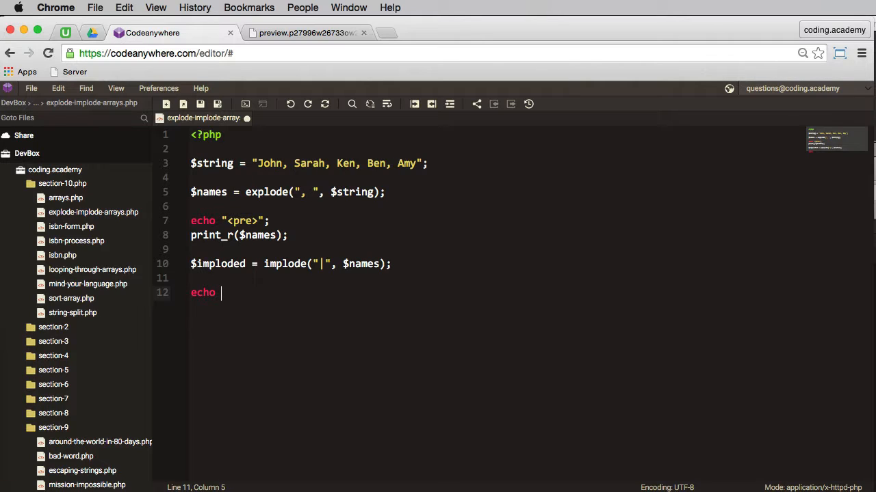
{"action": "type", "text": "$im"}
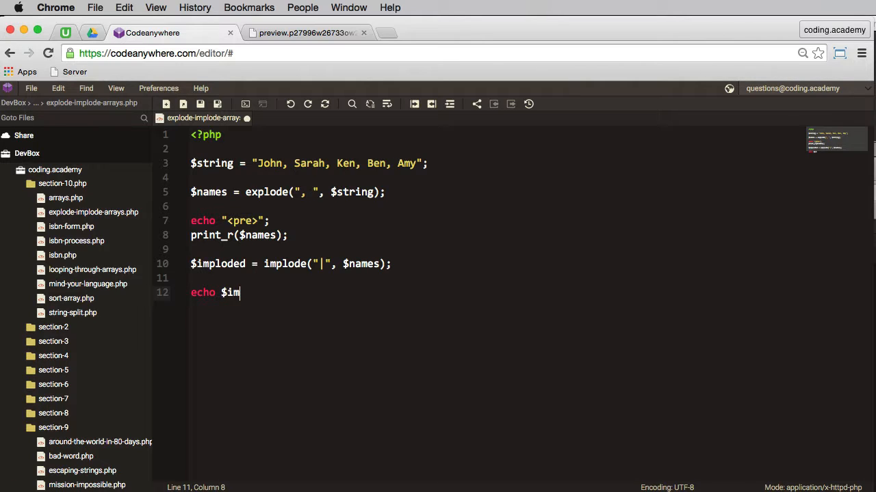
{"action": "type", "text": "ploded;"}
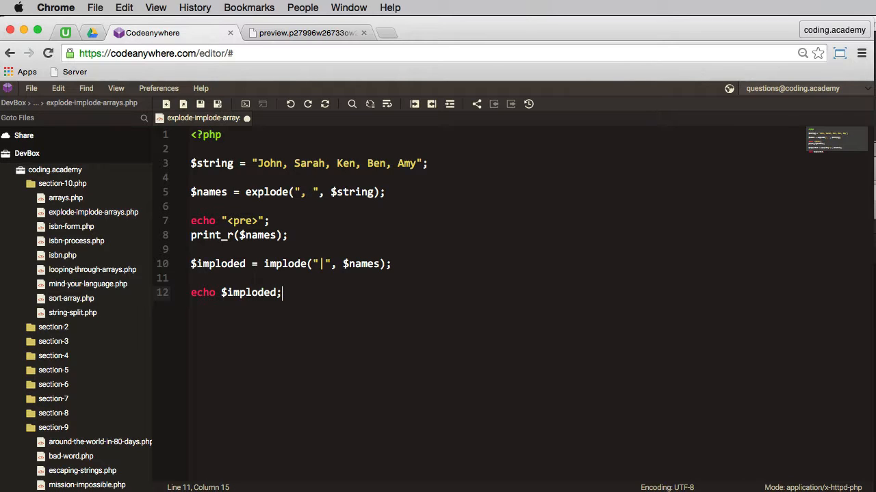
{"action": "key", "text": "cmd+s"}
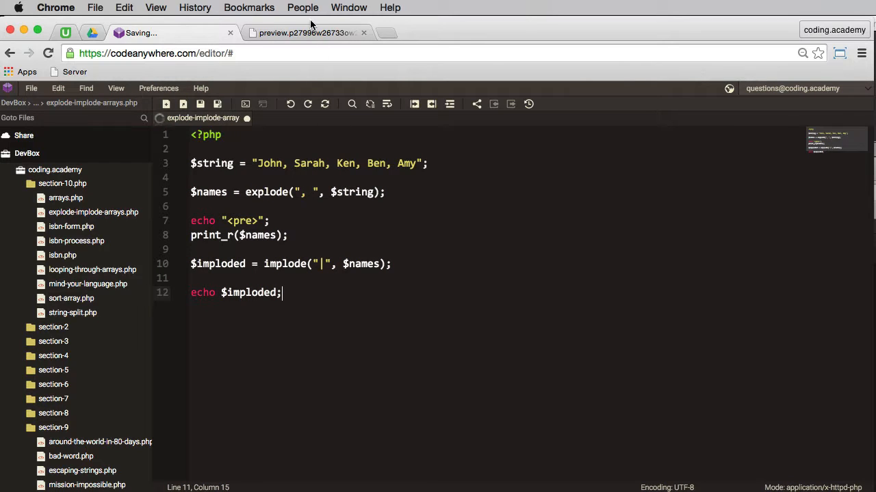
Reload the preview to see John|Sarah|Ken|Ben|Amy under the array
{"action": "left_click", "coordinate": [306, 32]}
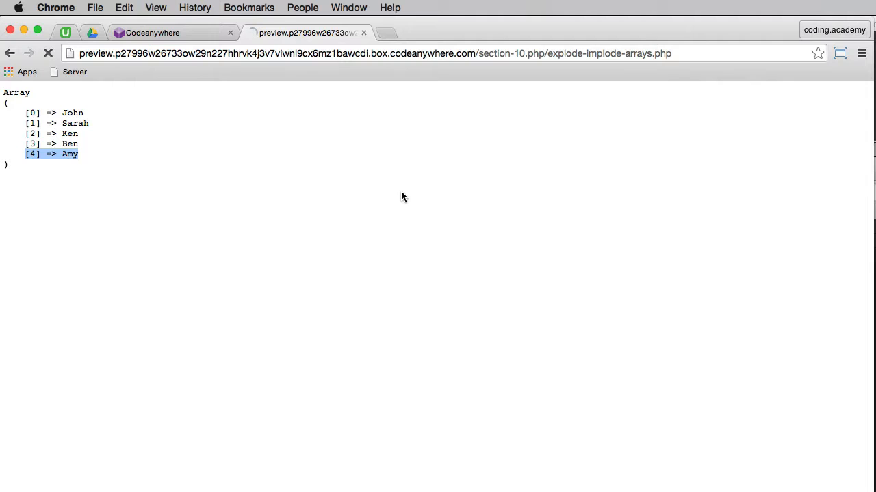
{"action": "left_click", "coordinate": [47, 53]}
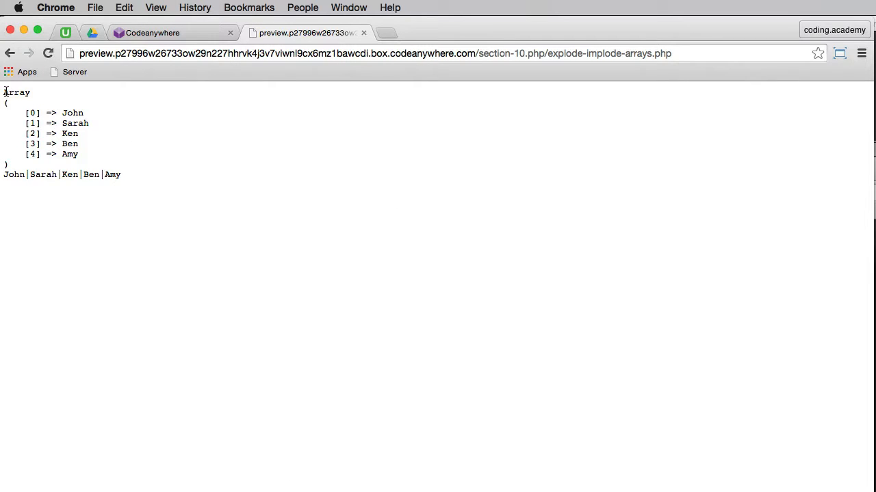